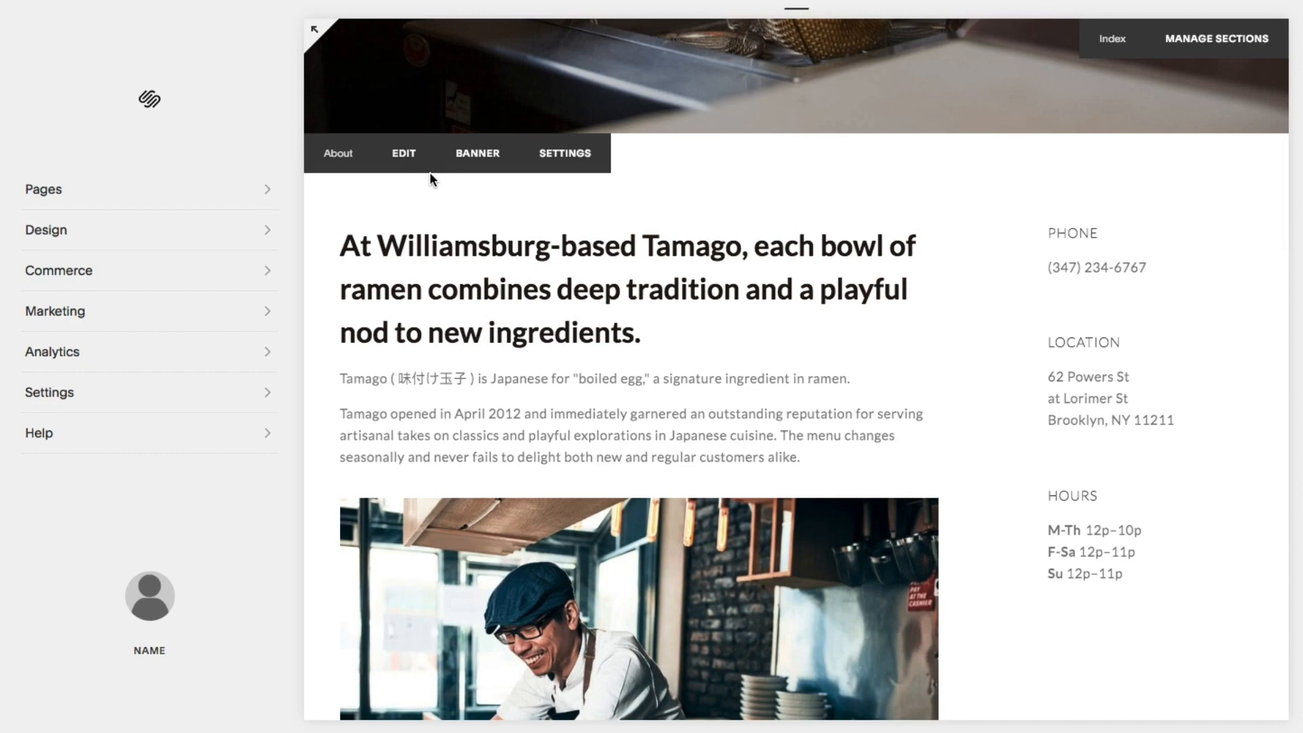
# Enter edit mode on the About page and bring up the chef photo's image settings
pyautogui.click(403, 153)
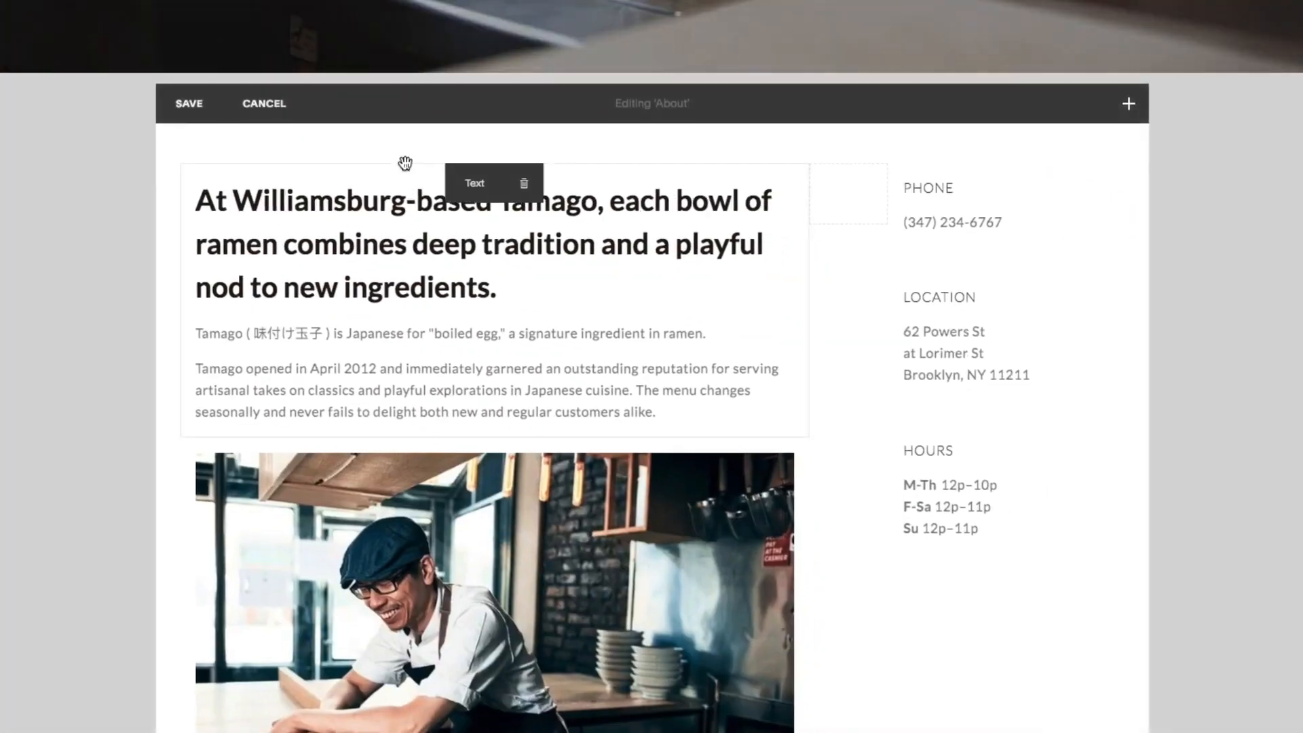
pyautogui.scroll(-3)
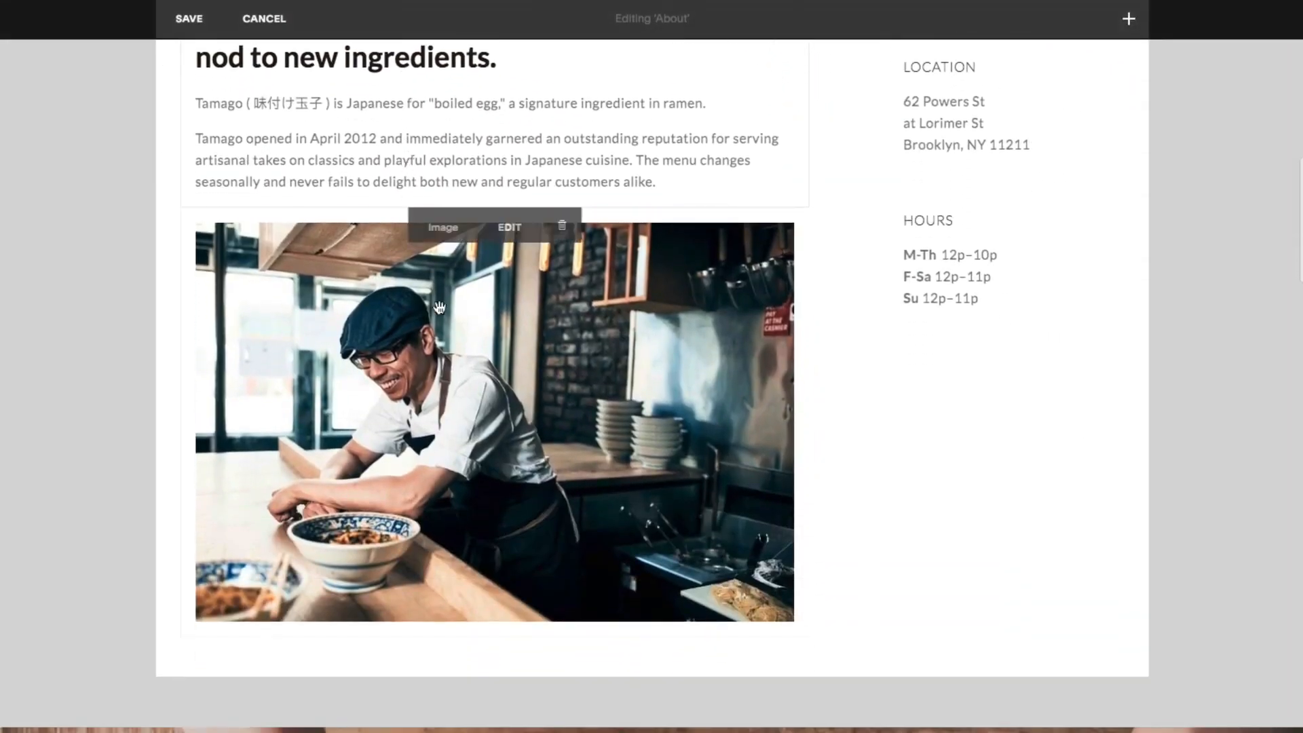
pyautogui.click(509, 227)
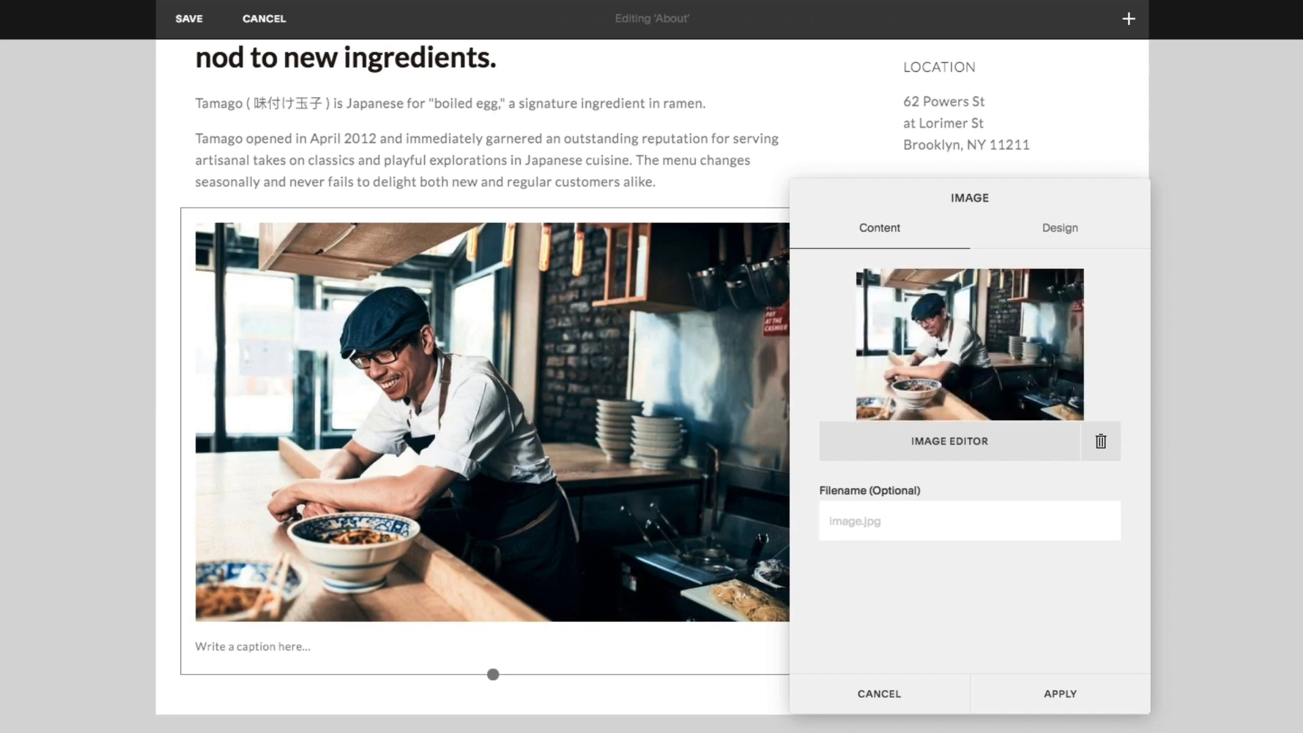
pyautogui.click(1061, 228)
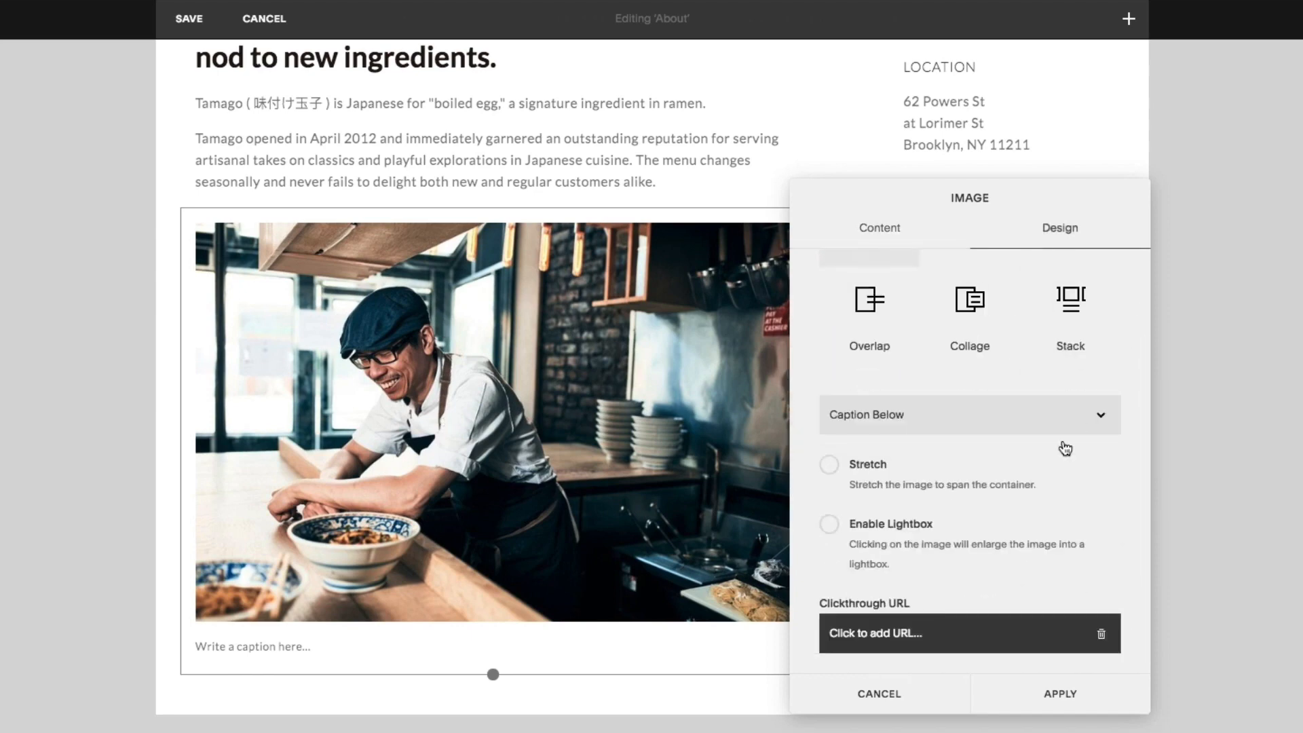
pyautogui.click(873, 634)
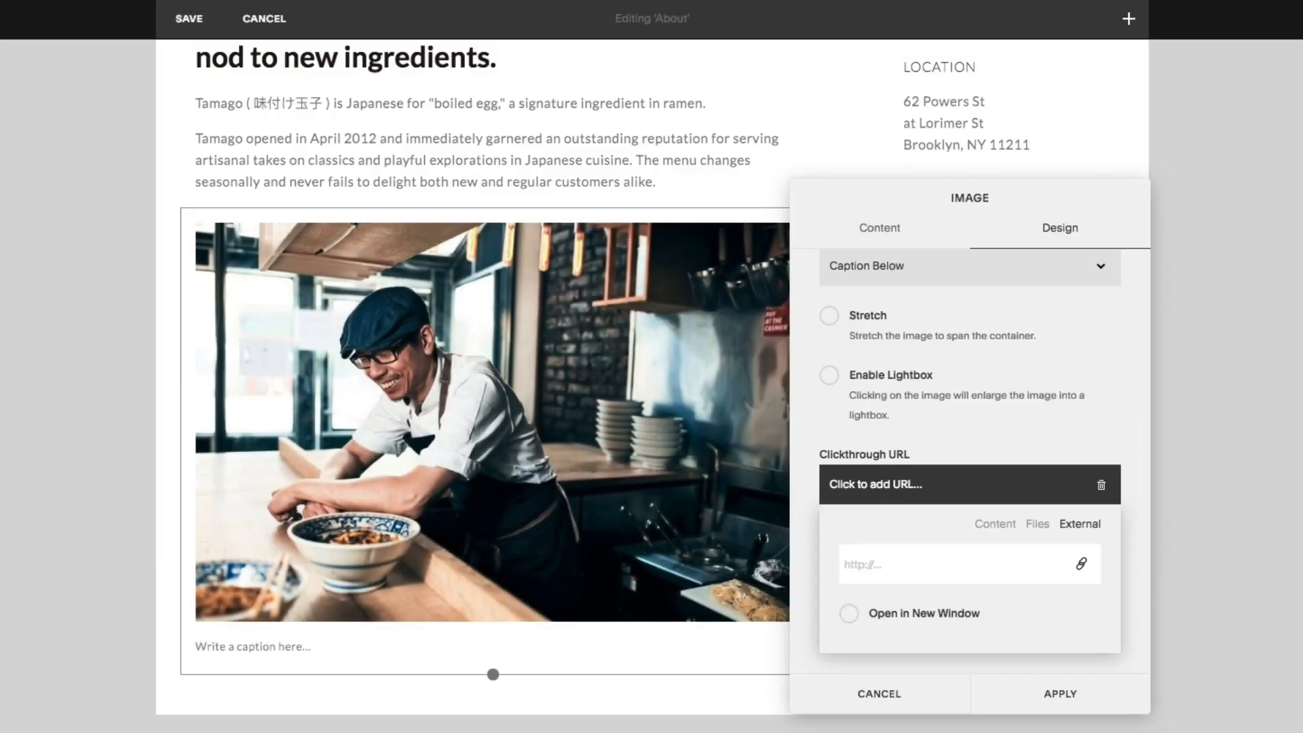
pyautogui.write('http://www.squarespace.com')
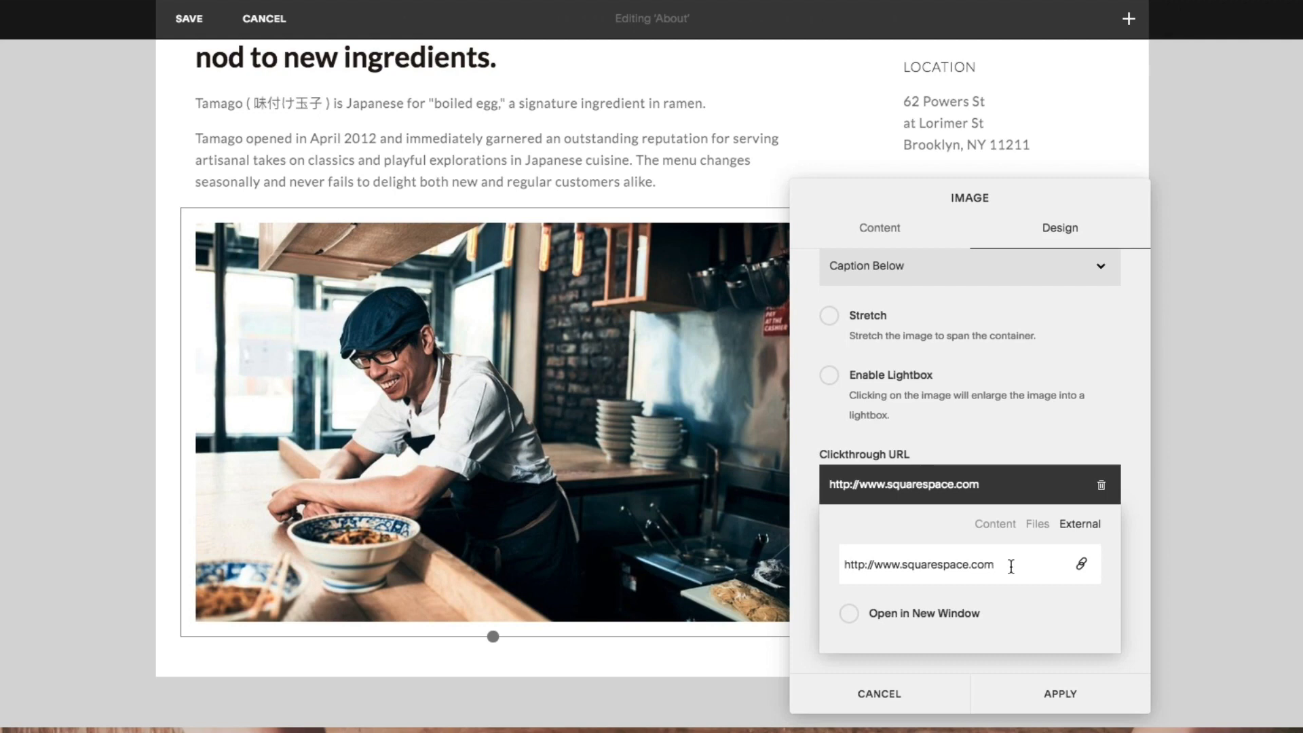
pyautogui.click(849, 613)
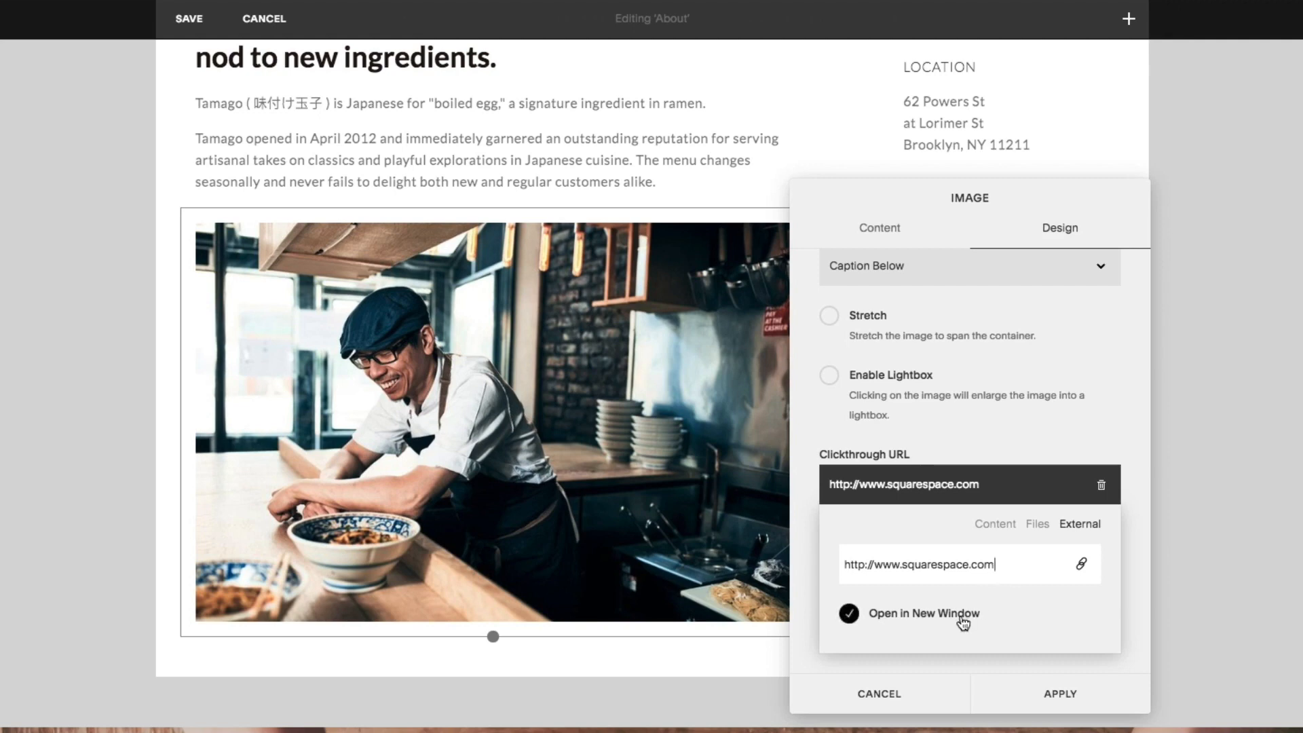
pyautogui.moveTo(1033, 544)
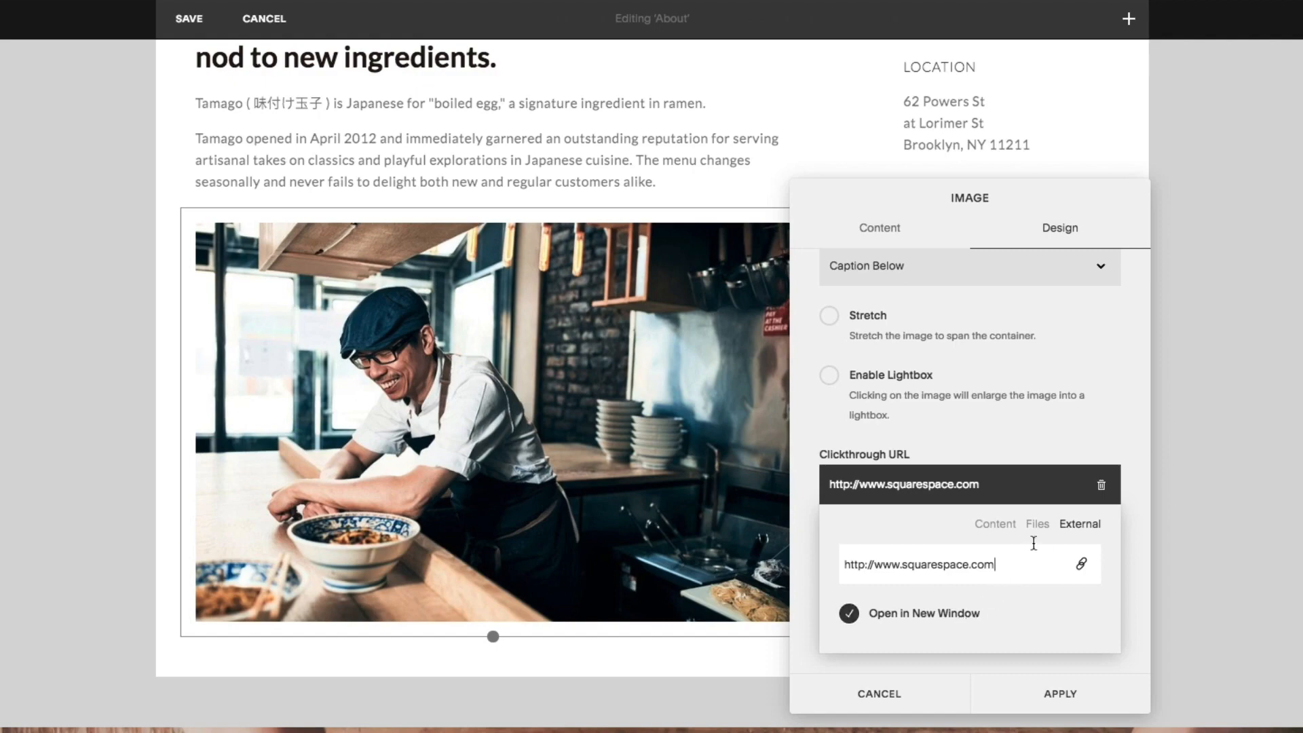
# Browse the Files and Content link targets, reviewing site pages like New Blog and Gallery
pyautogui.click(1035, 524)
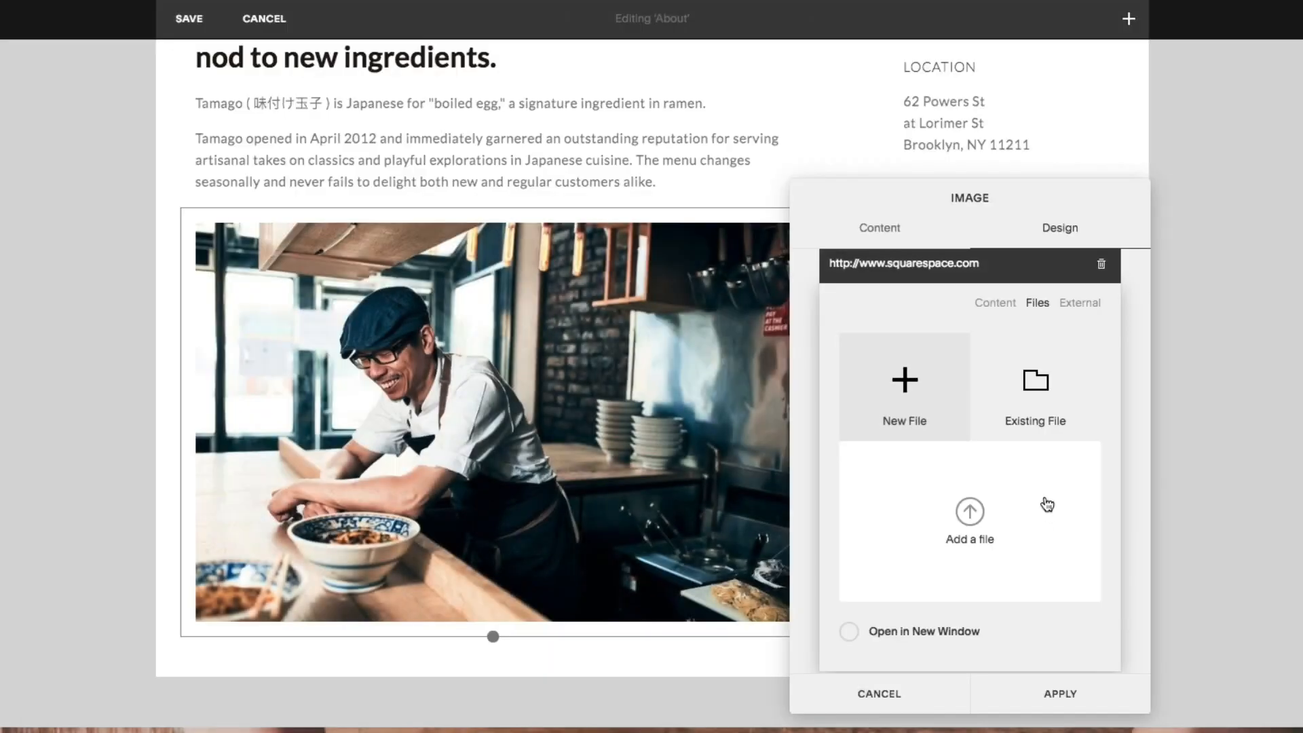
pyautogui.click(1034, 387)
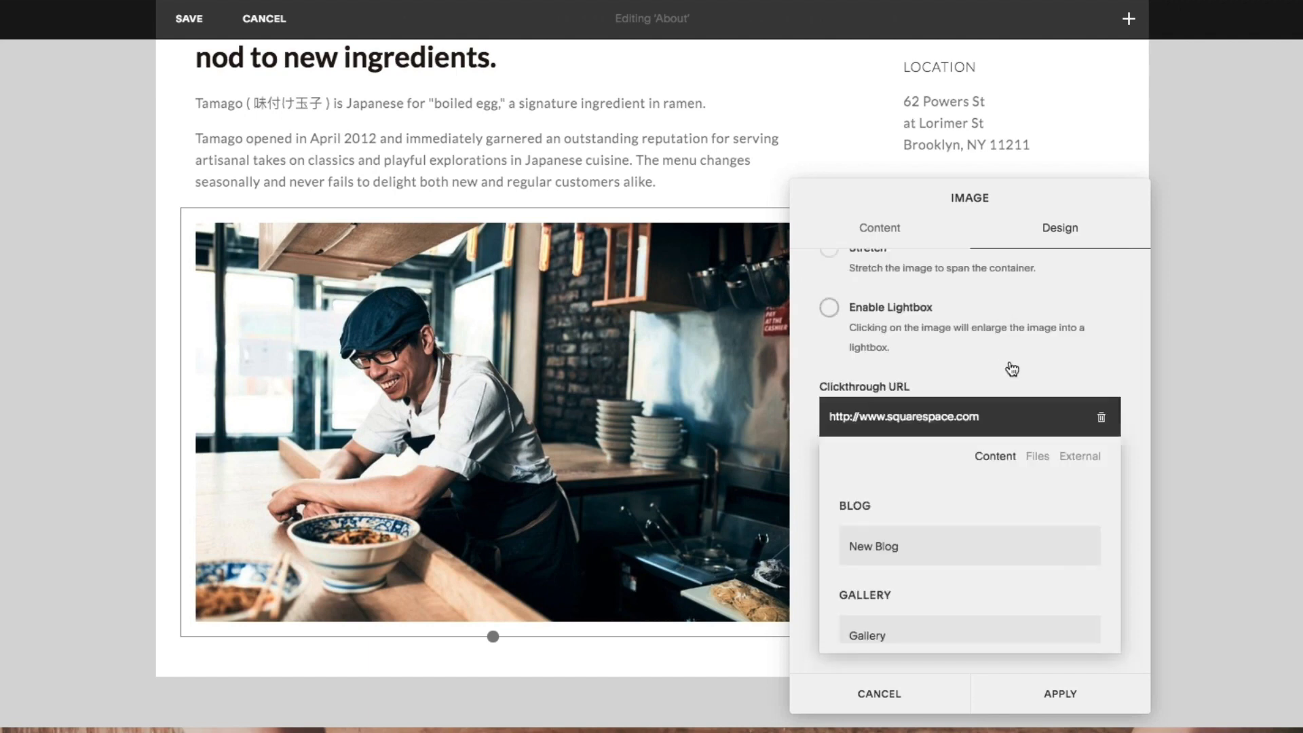
pyautogui.scroll(-3)
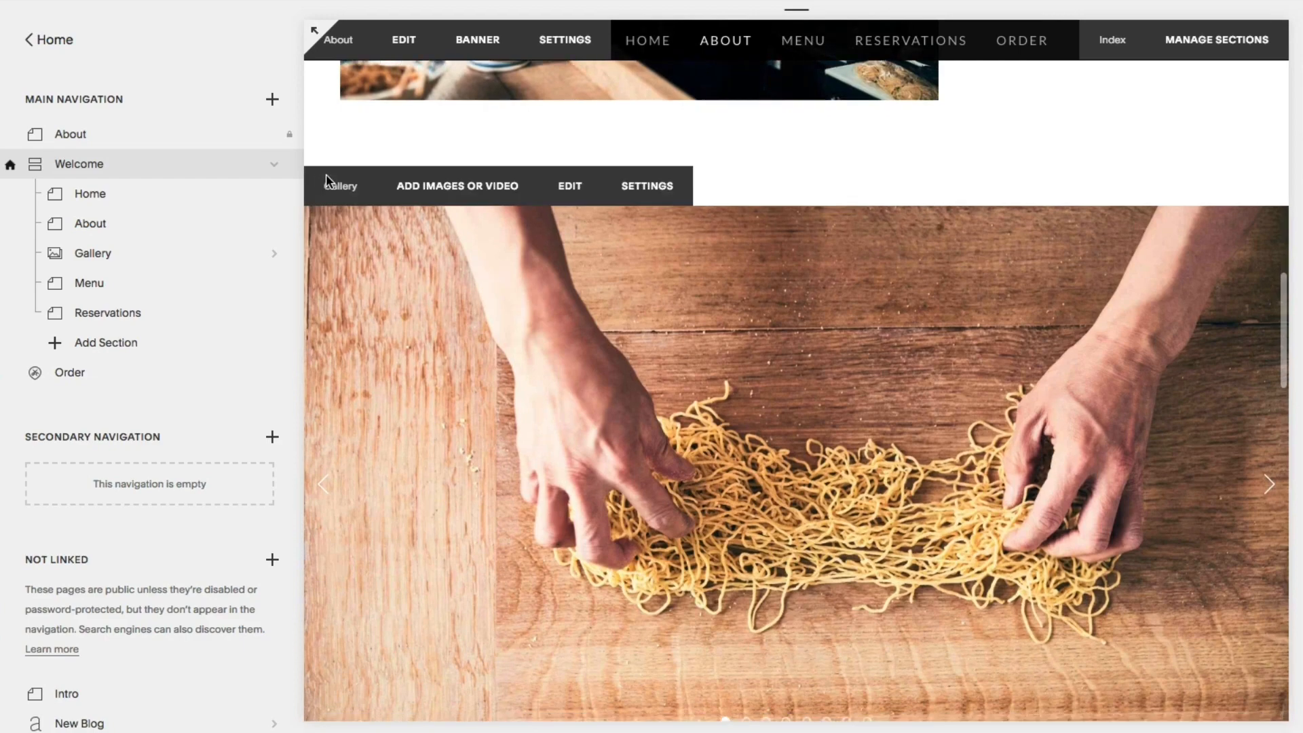
# Reach the Gallery page and the settings of its first noodle-hands image
pyautogui.click(92, 253)
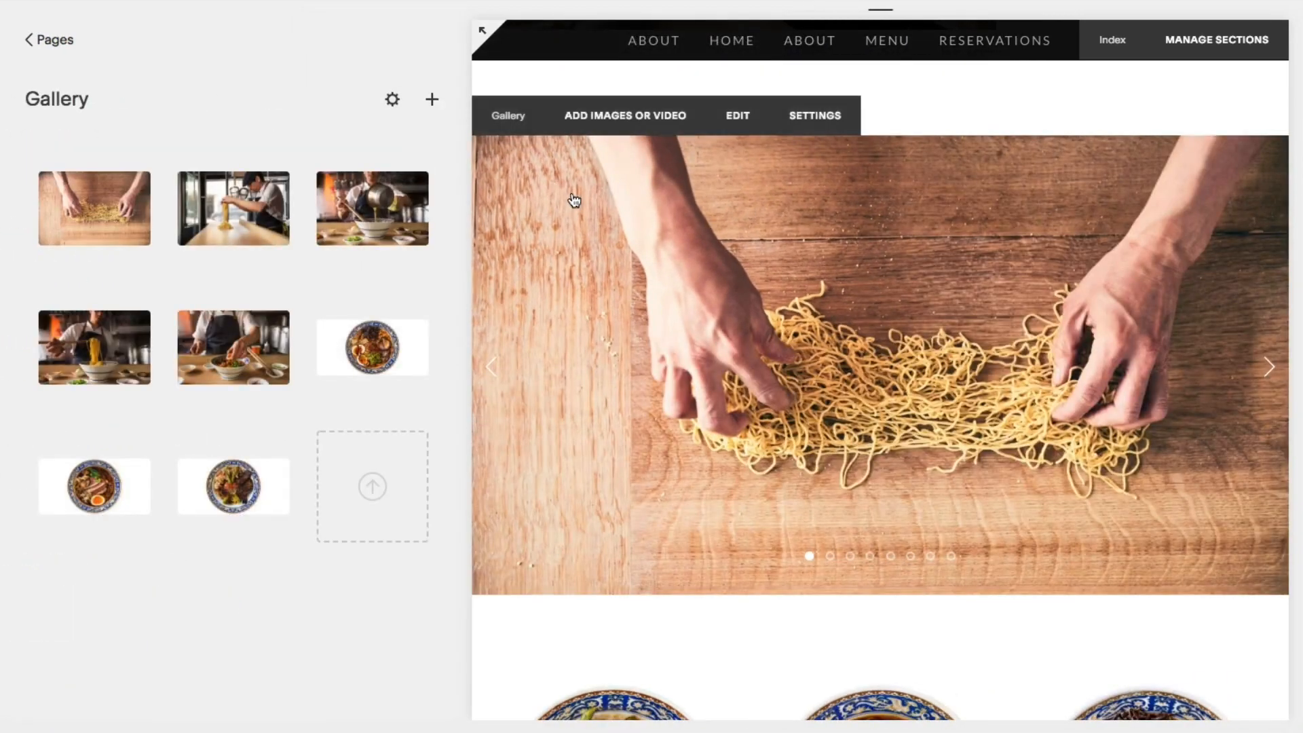
pyautogui.click(94, 208)
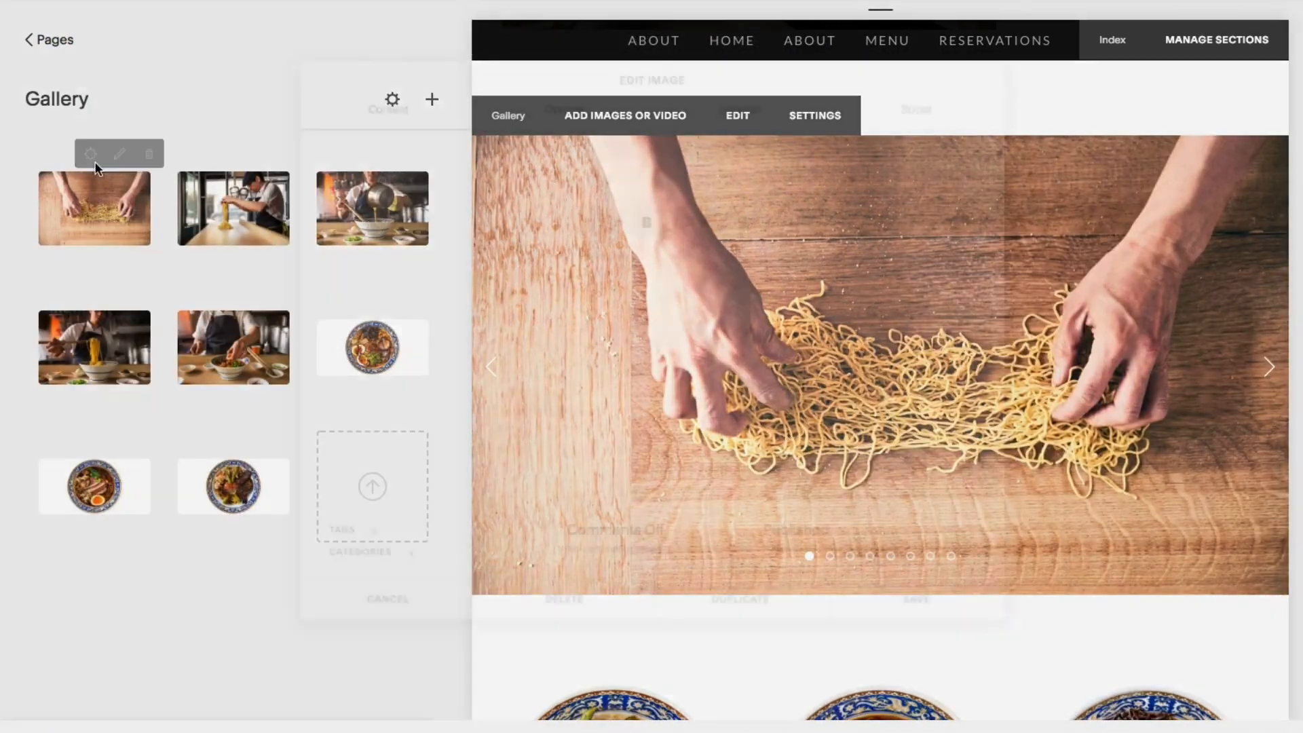
pyautogui.click(119, 154)
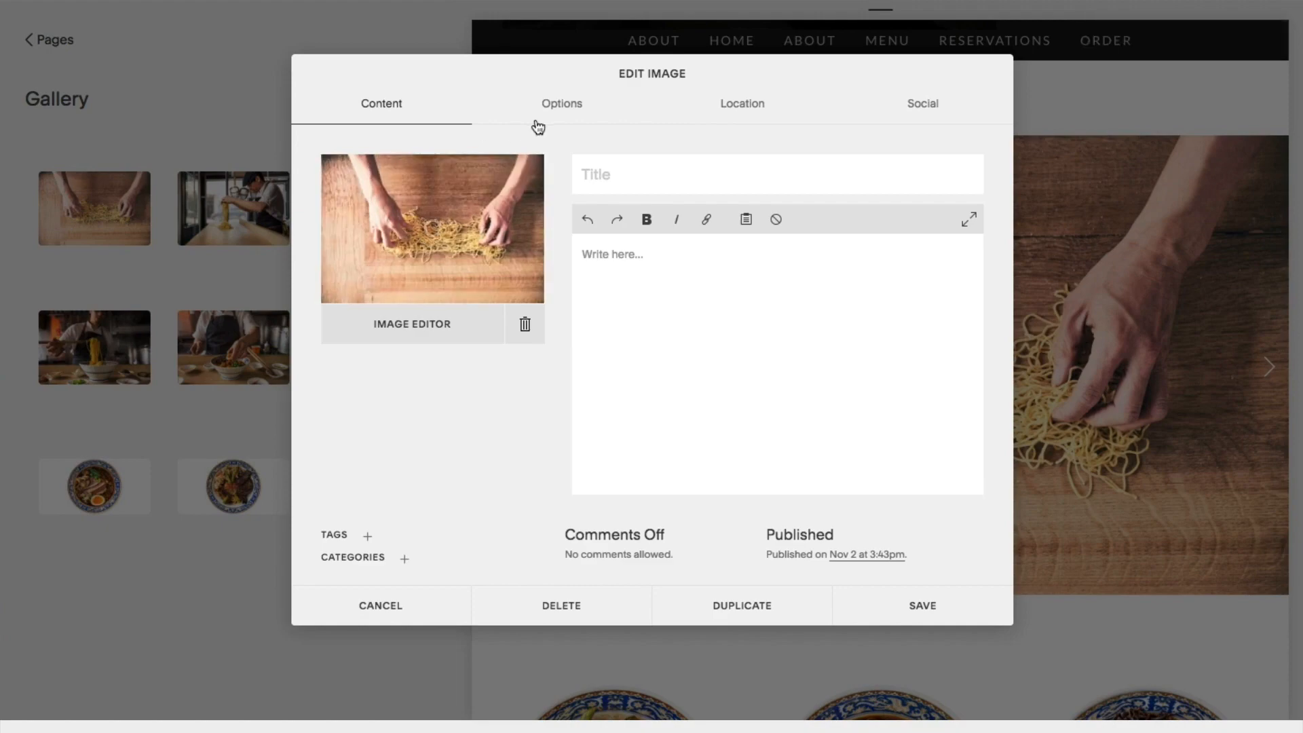
# Show the gallery image's Options and its empty clickthrough link choices
pyautogui.click(562, 103)
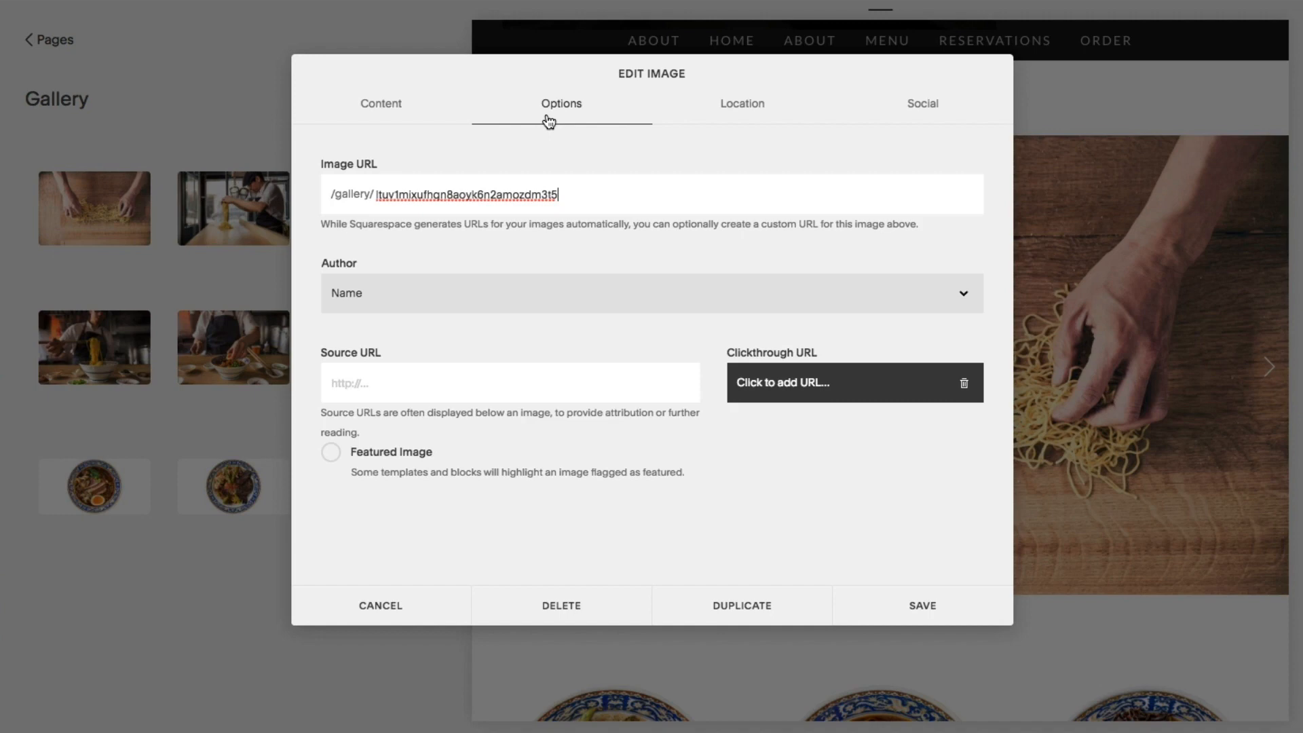
pyautogui.click(839, 383)
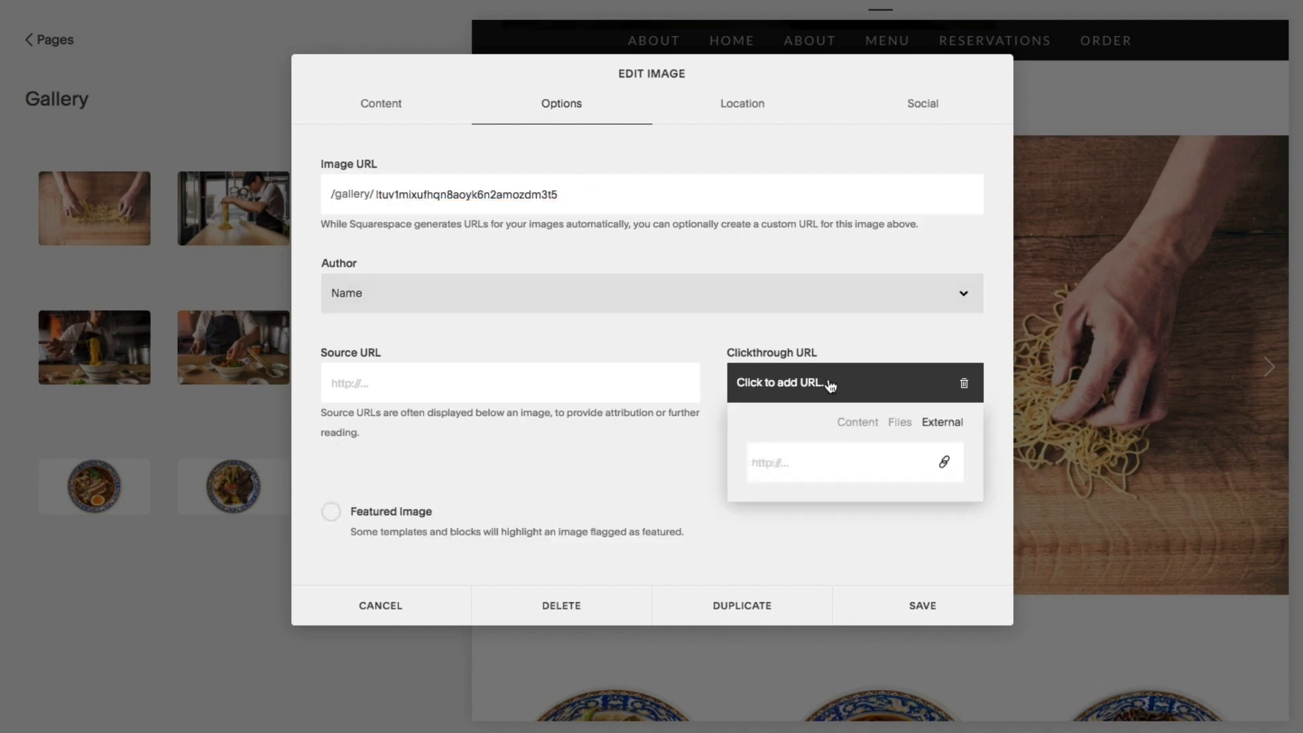
pyautogui.click(922, 605)
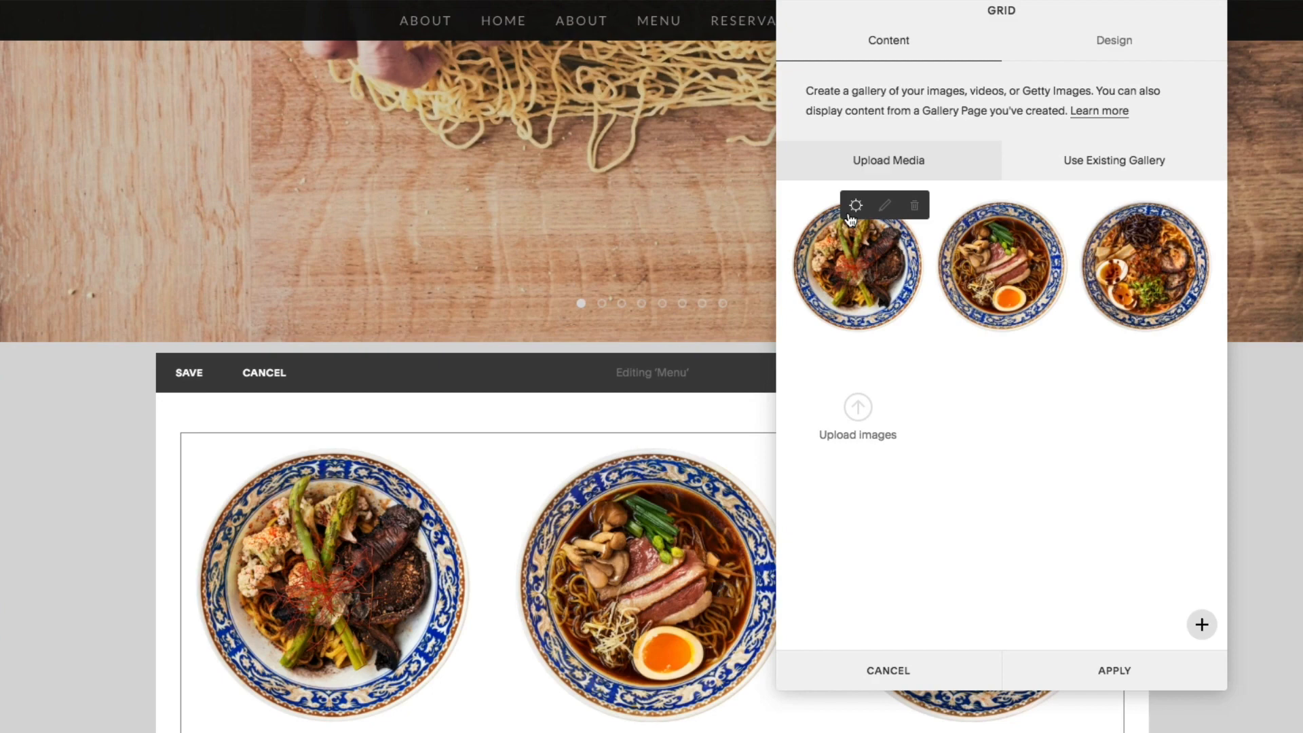
# Review and save the first ramen bowl image's settings in the Menu gallery block
pyautogui.click(885, 205)
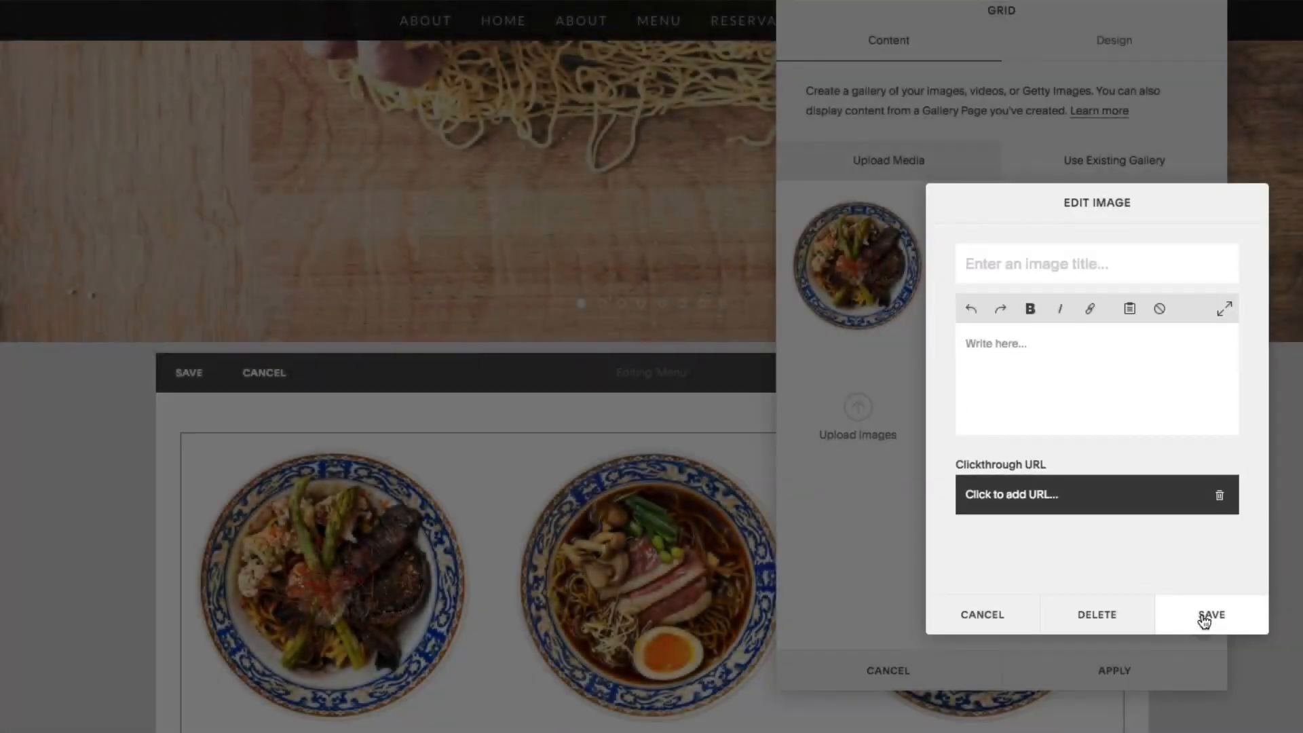
pyautogui.click(1211, 615)
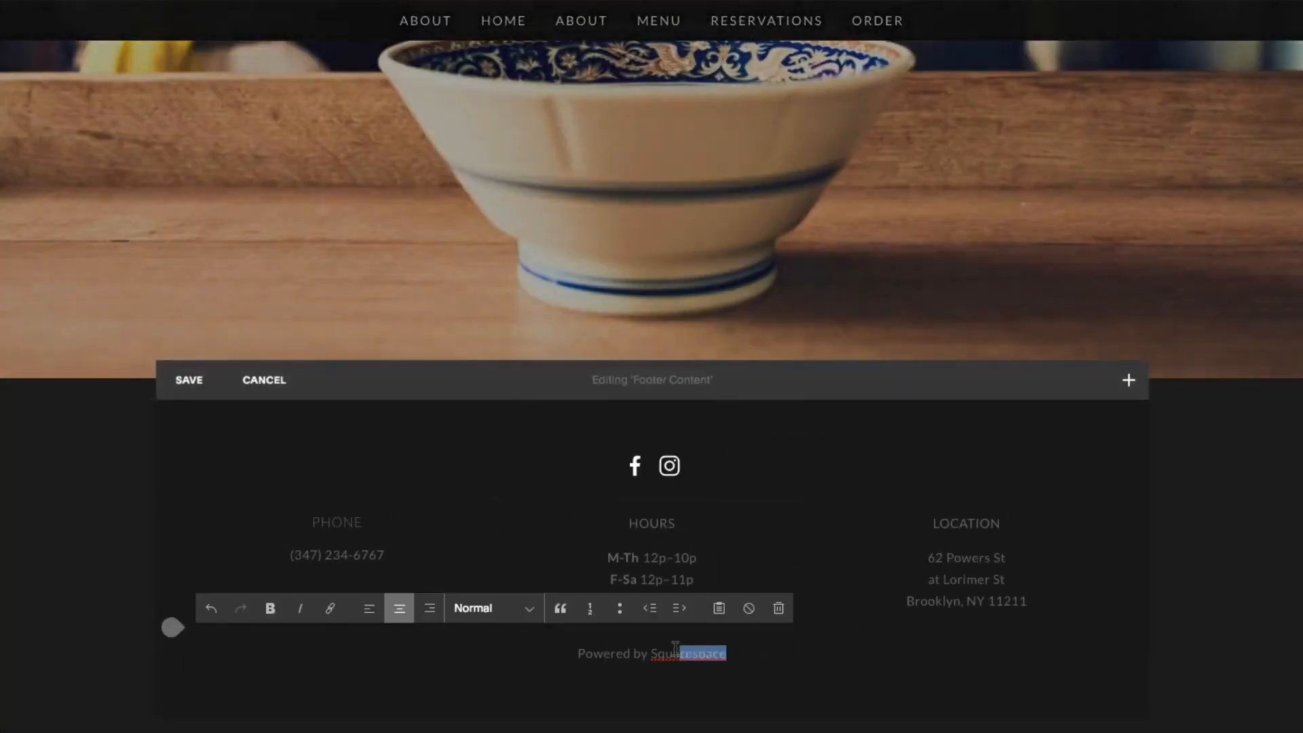
# Make the footer word 'Squarespace' a link and save the footer
pyautogui.click(328, 608)
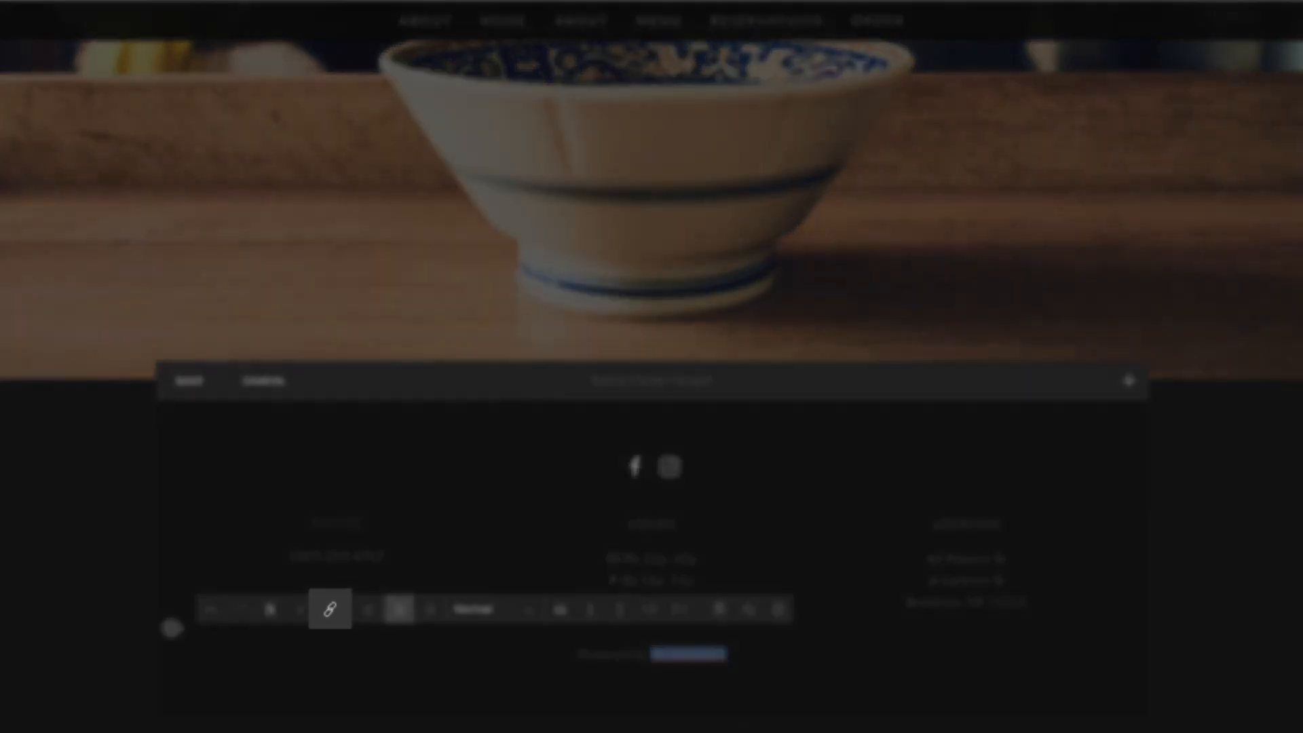
pyautogui.click(328, 608)
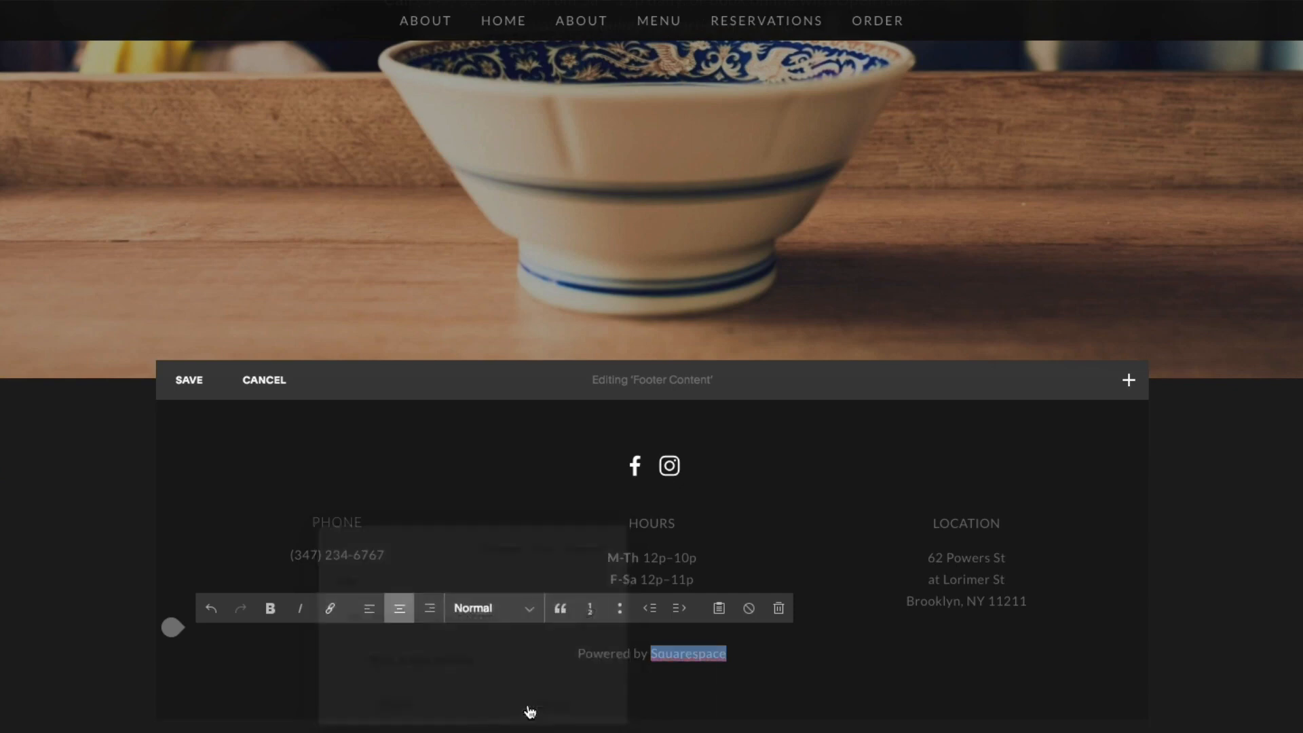
pyautogui.click(264, 380)
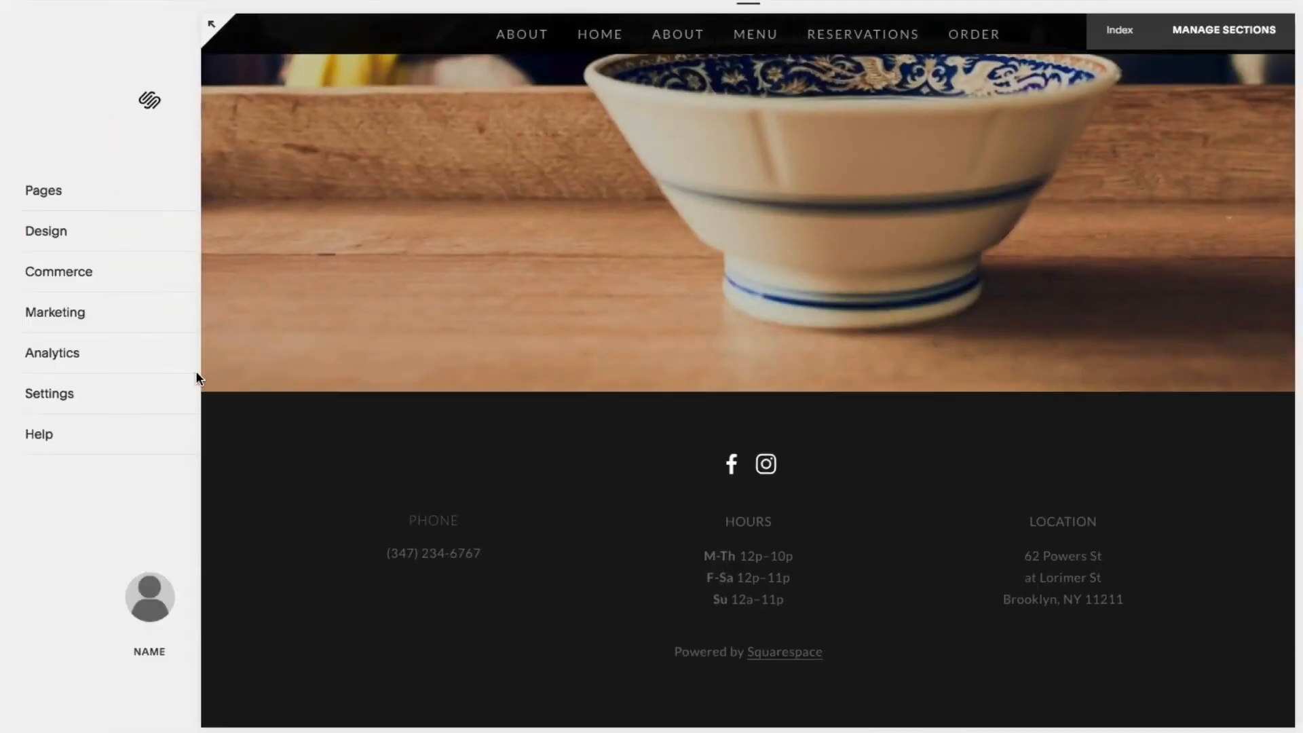